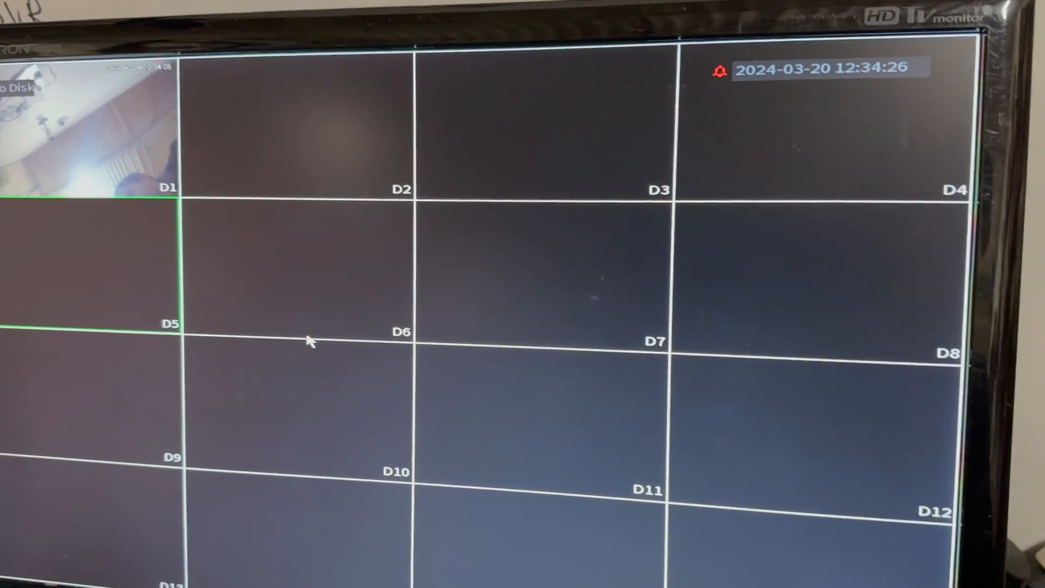
Step: Open the NVR Main Menu from the live view's right-click menu
{"action": "right_click", "coordinate": [308, 341]}
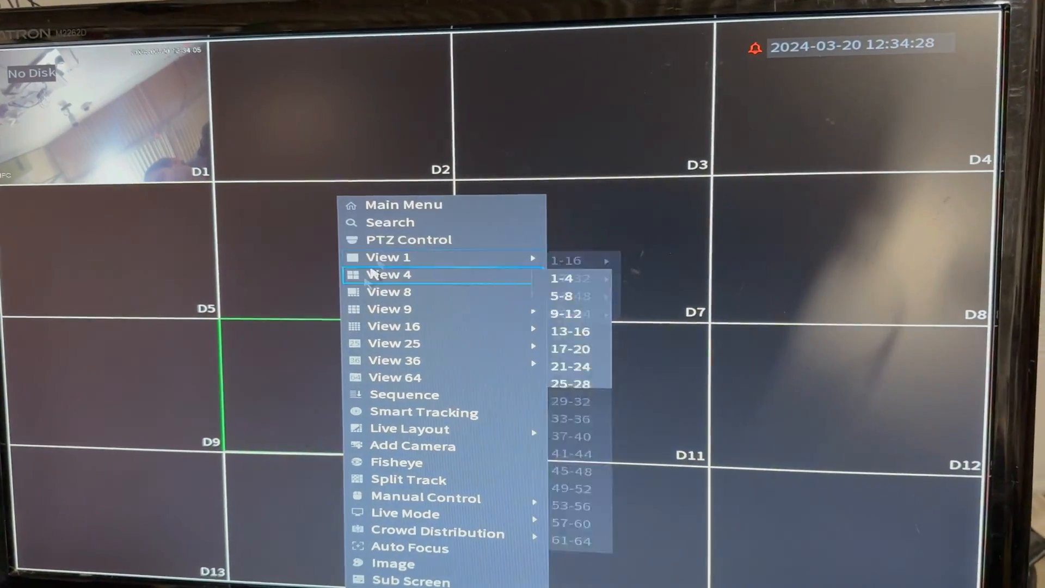
{"action": "left_click", "coordinate": [404, 204]}
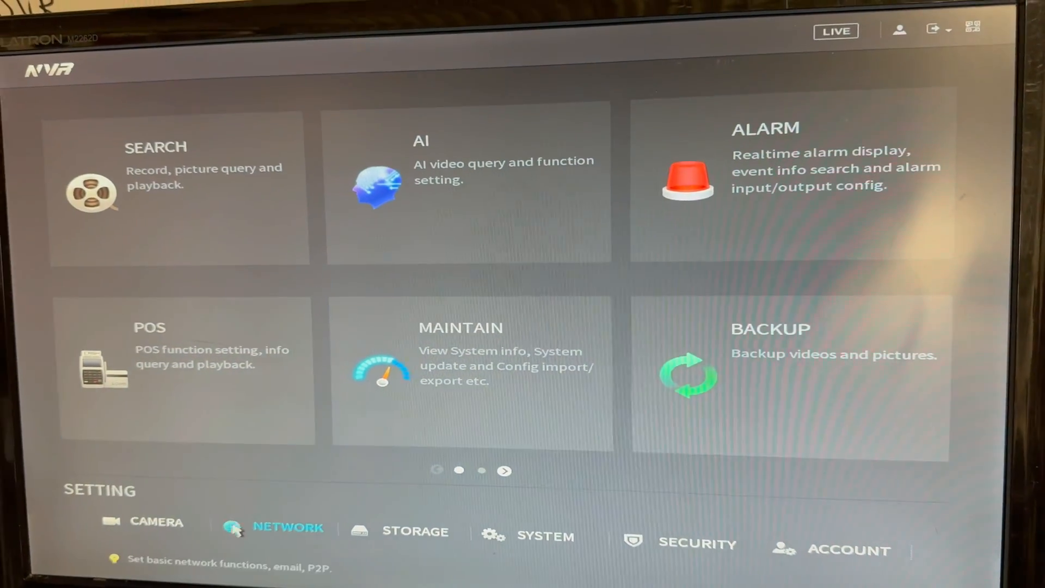